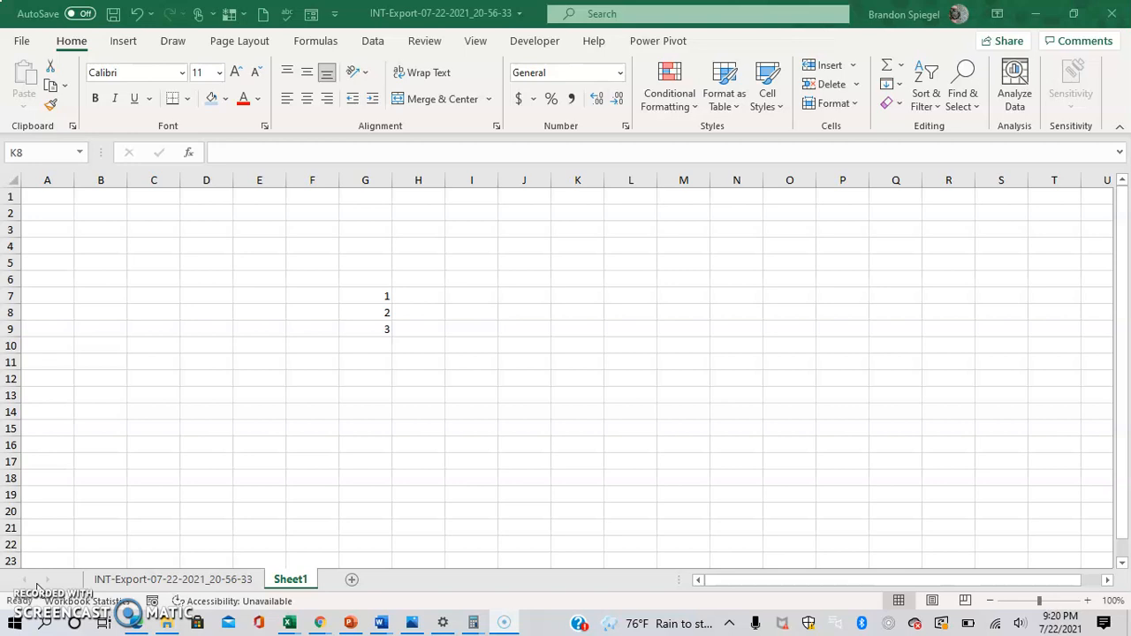
- Select the 1, 2, 3 cells in G7:G9 for copying into column I
{"action": "left_click", "coordinate": [524, 311]}
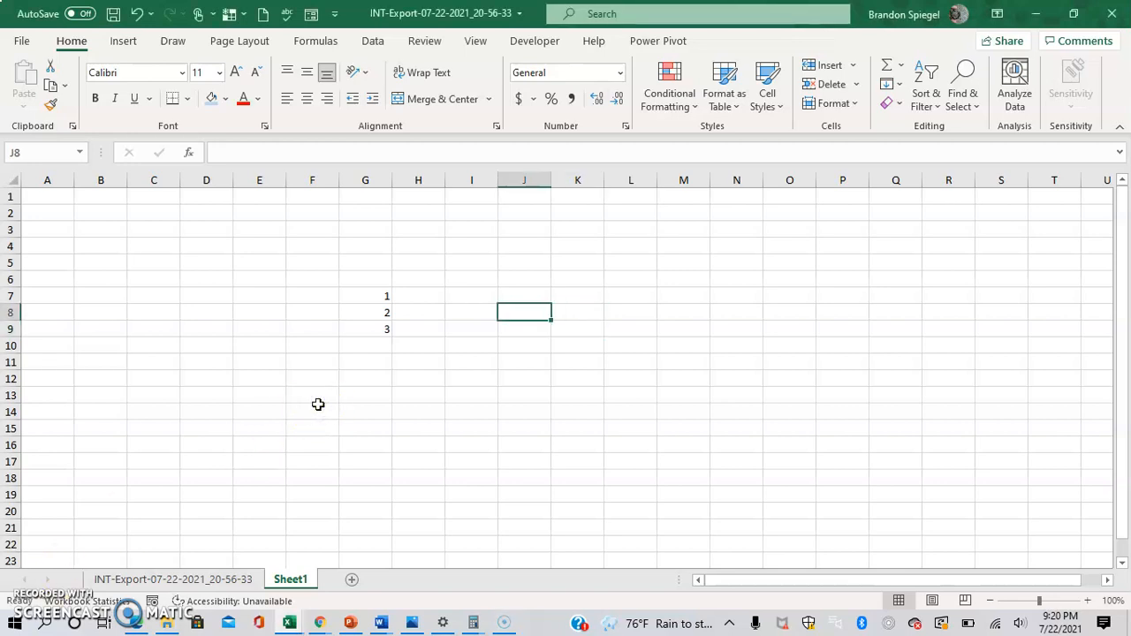
{"action": "left_click_drag", "start_coordinate": [365, 295], "coordinate": [365, 329]}
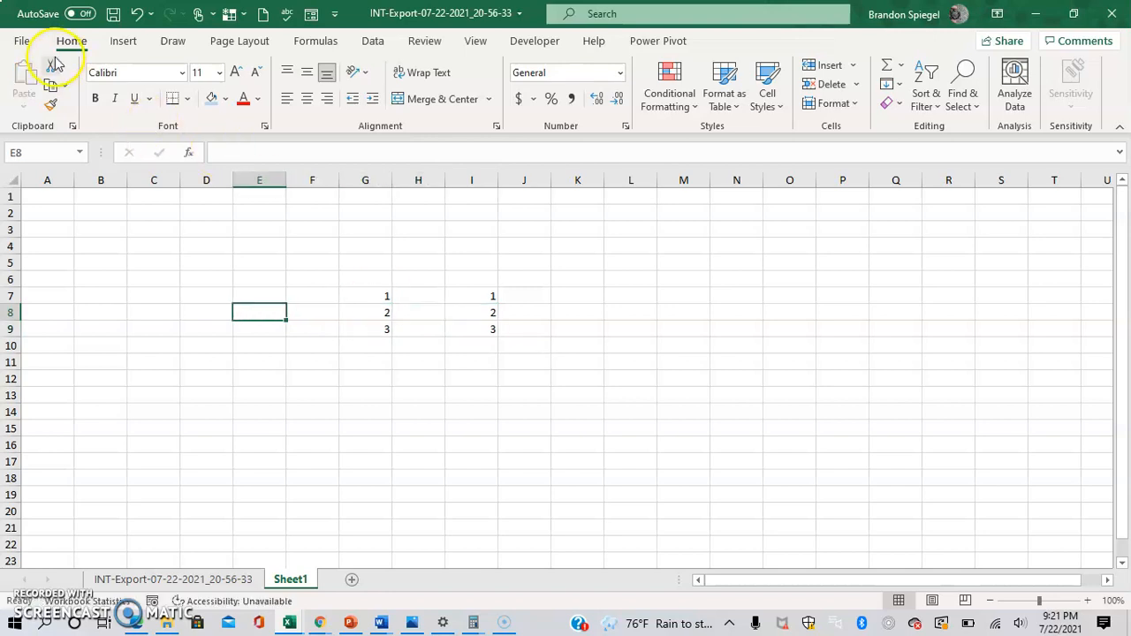
- Uncheck 'Provide feedback with animation' under File > Options > Ease of Access
{"action": "left_click", "coordinate": [20, 41]}
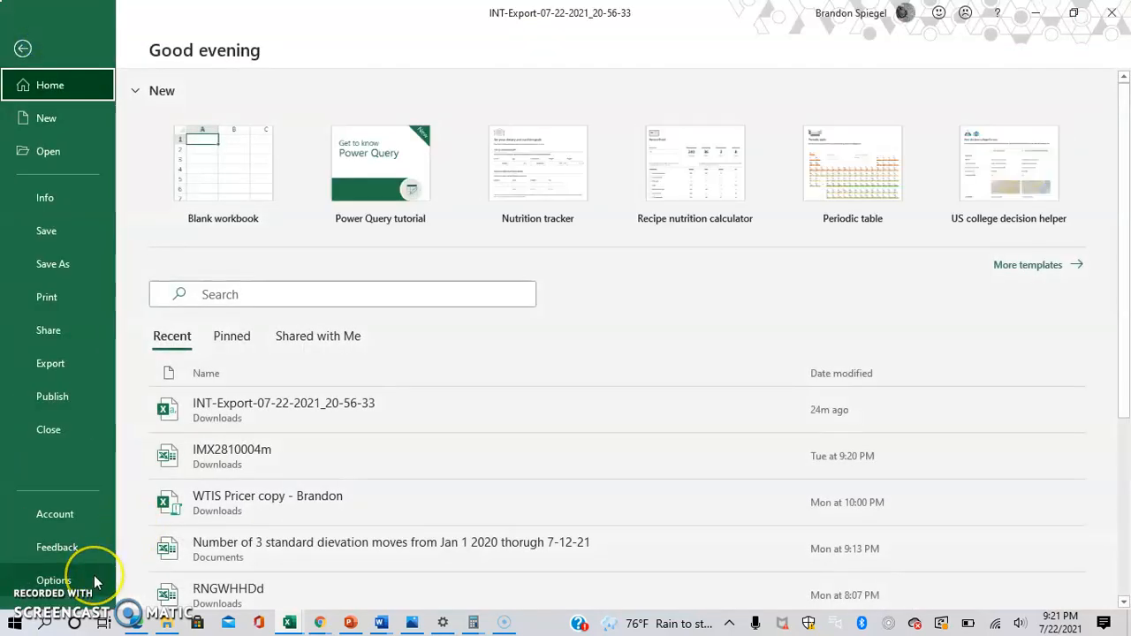
{"action": "left_click", "coordinate": [53, 581]}
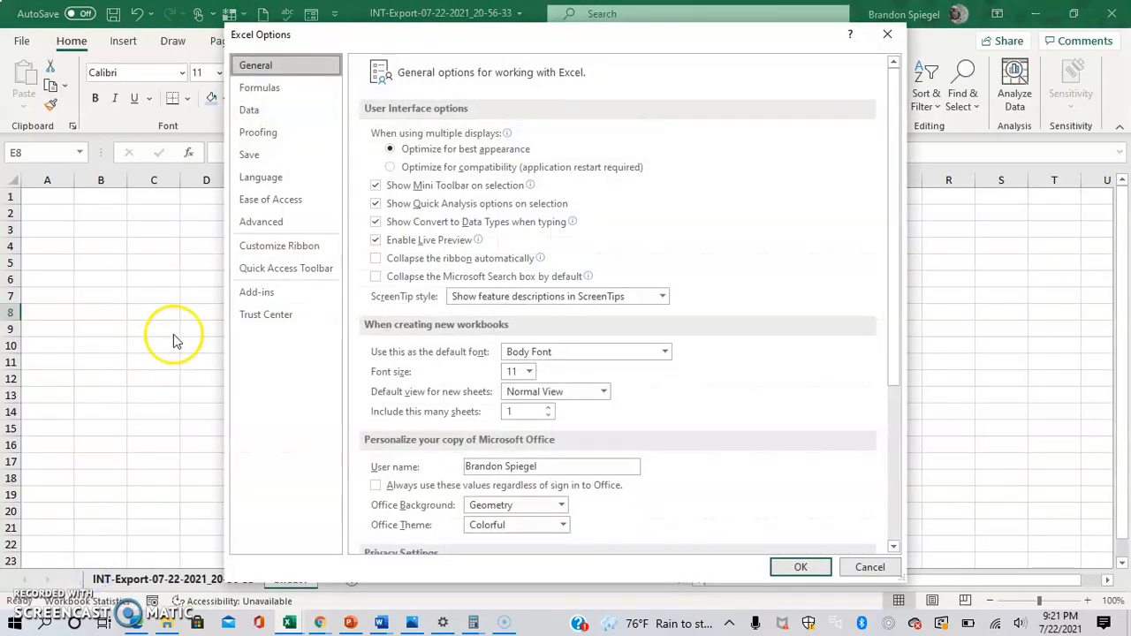
{"action": "mouse_move", "coordinate": [261, 221]}
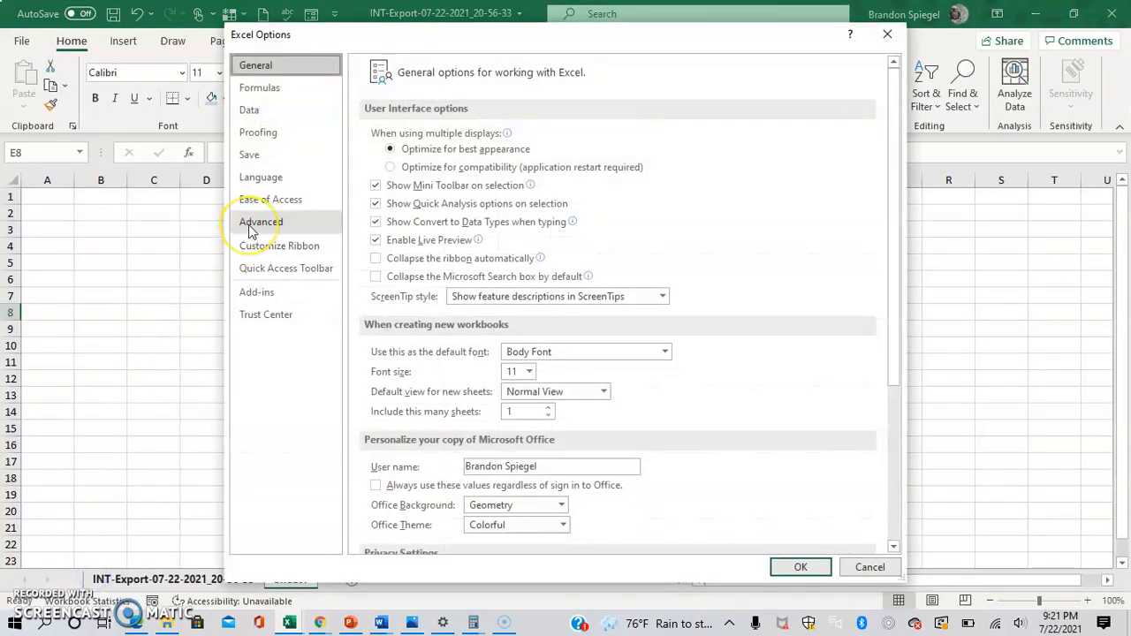
{"action": "left_click", "coordinate": [270, 199]}
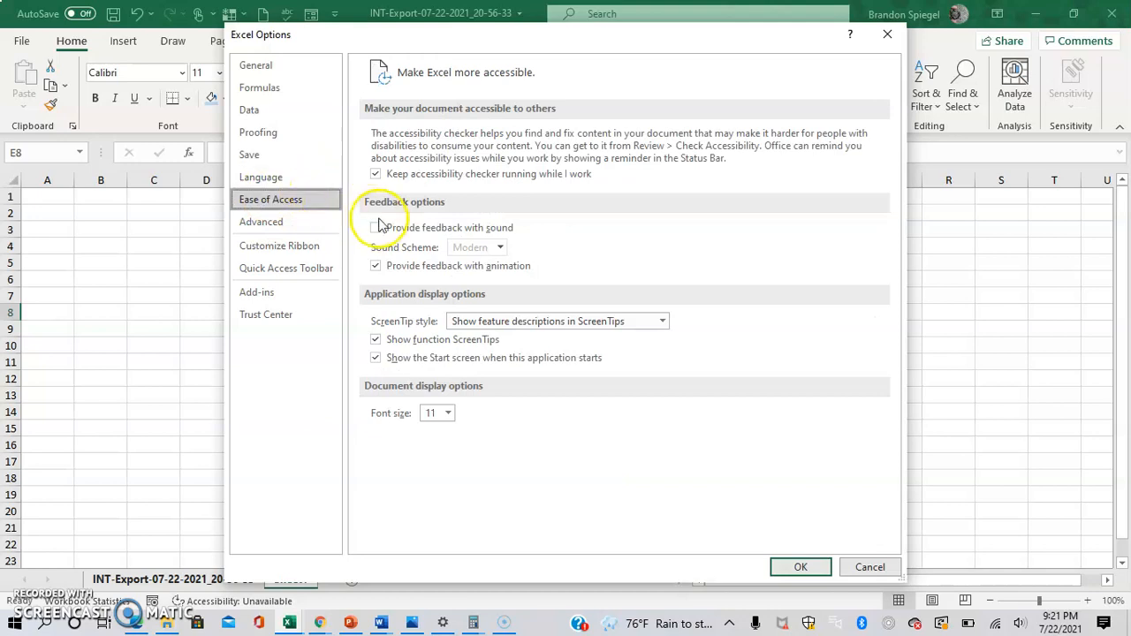
{"action": "left_click", "coordinate": [375, 227]}
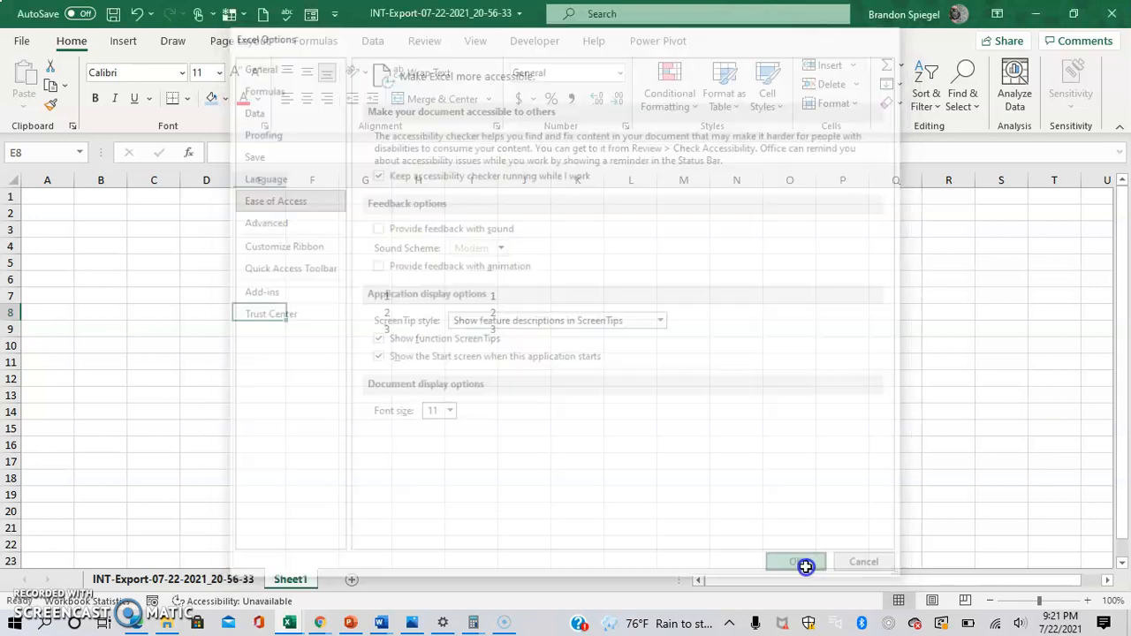
- Confirm the options change with OK and pick a paste destination for the 1-2-3 block
{"action": "left_click", "coordinate": [794, 561]}
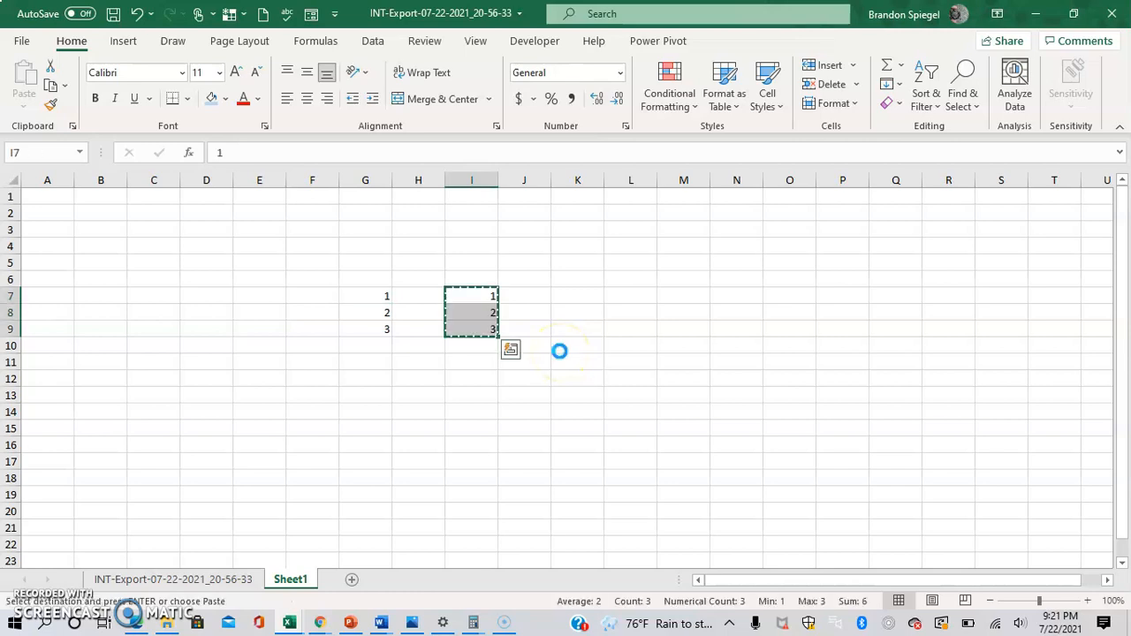
{"action": "left_click", "coordinate": [576, 295]}
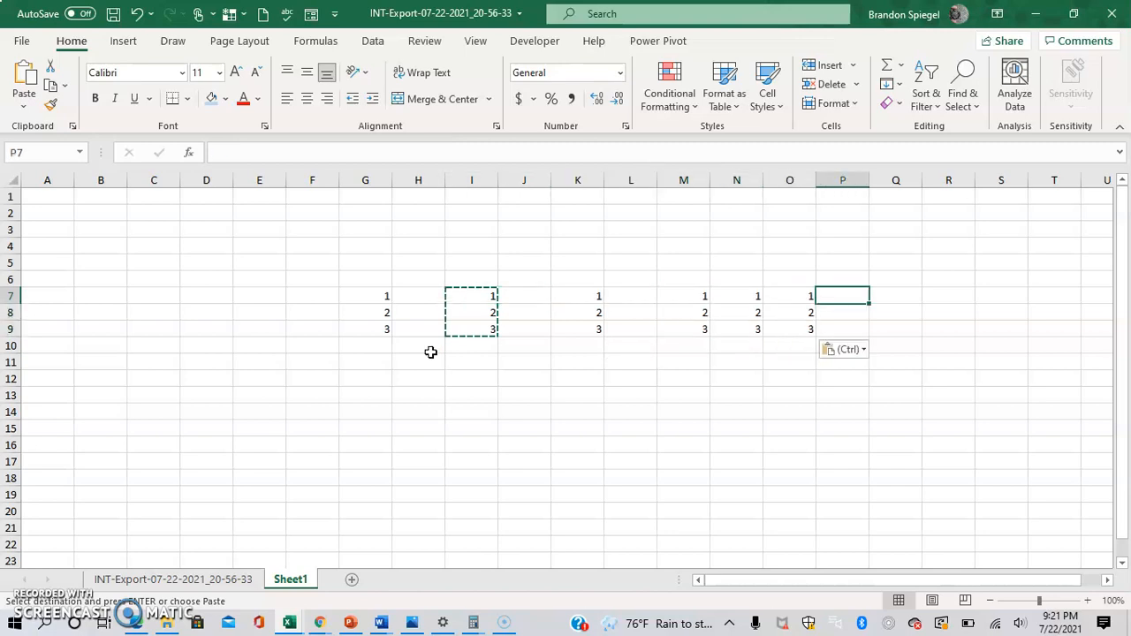
{"action": "mouse_move", "coordinate": [415, 520]}
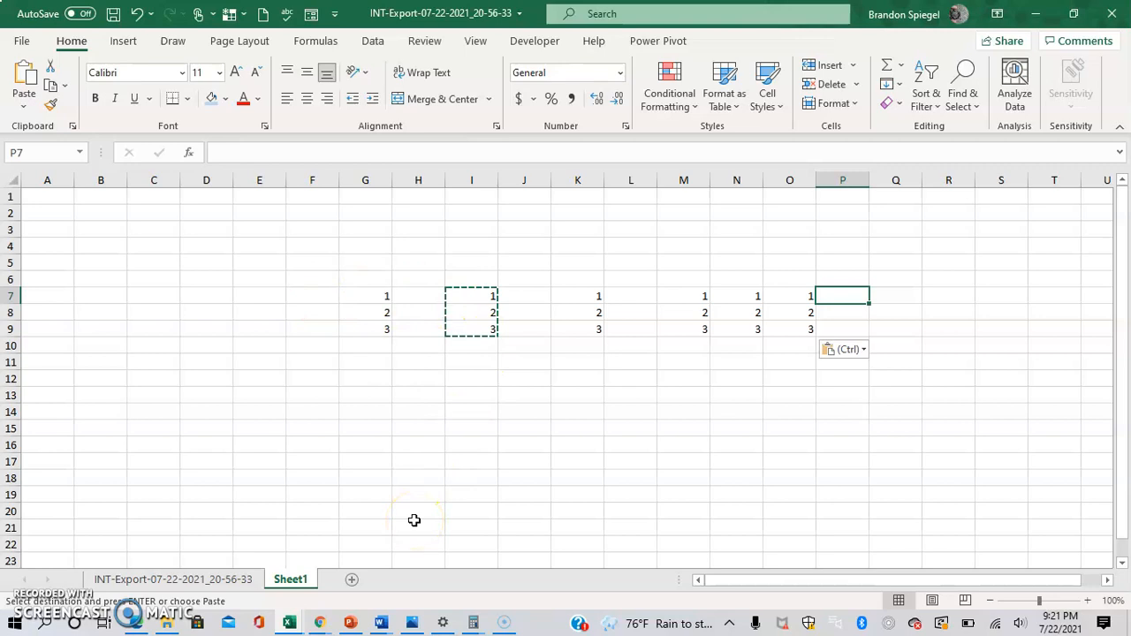